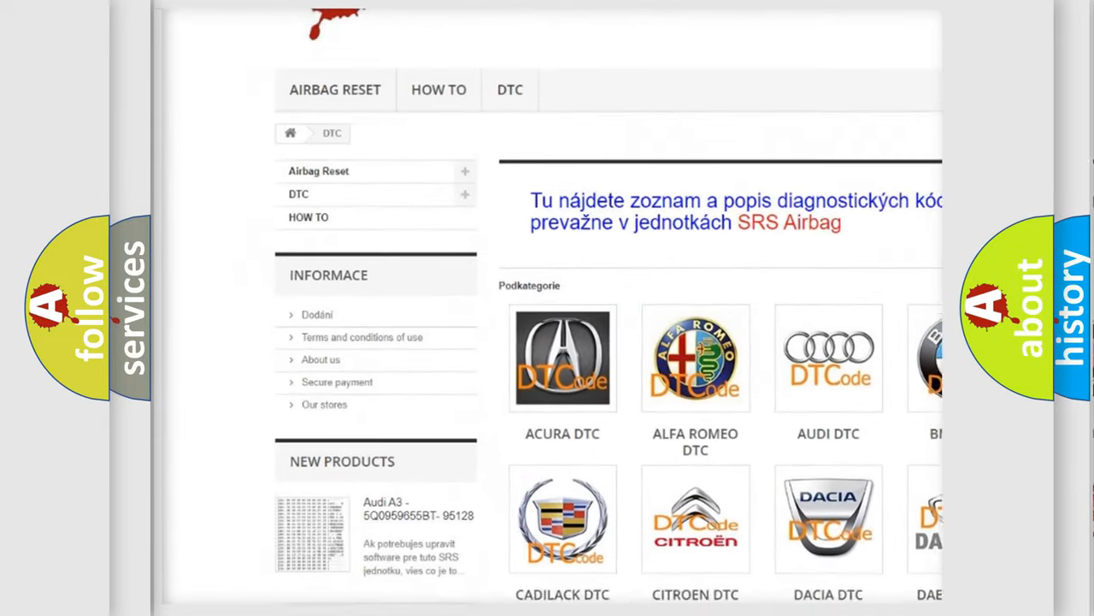
pyautogui.scroll(-3)
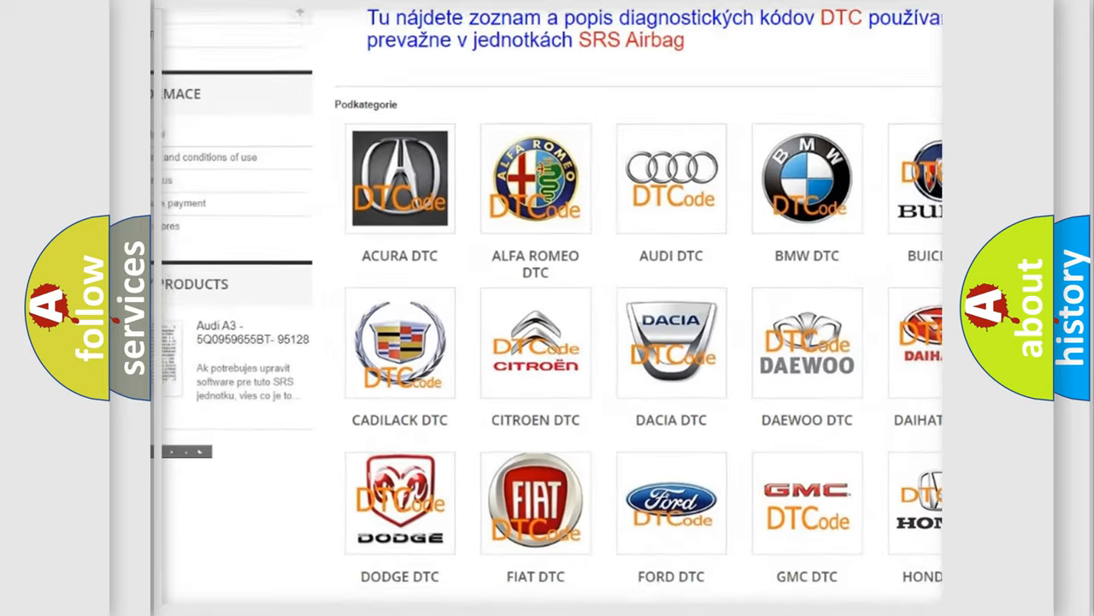
pyautogui.scroll(-3)
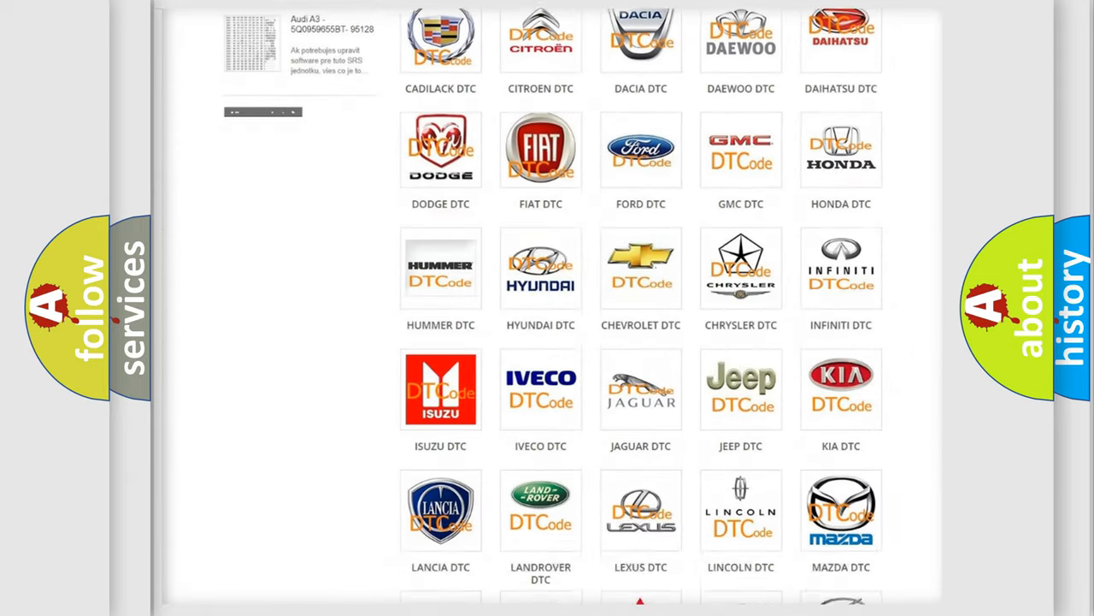
pyautogui.scroll(-3)
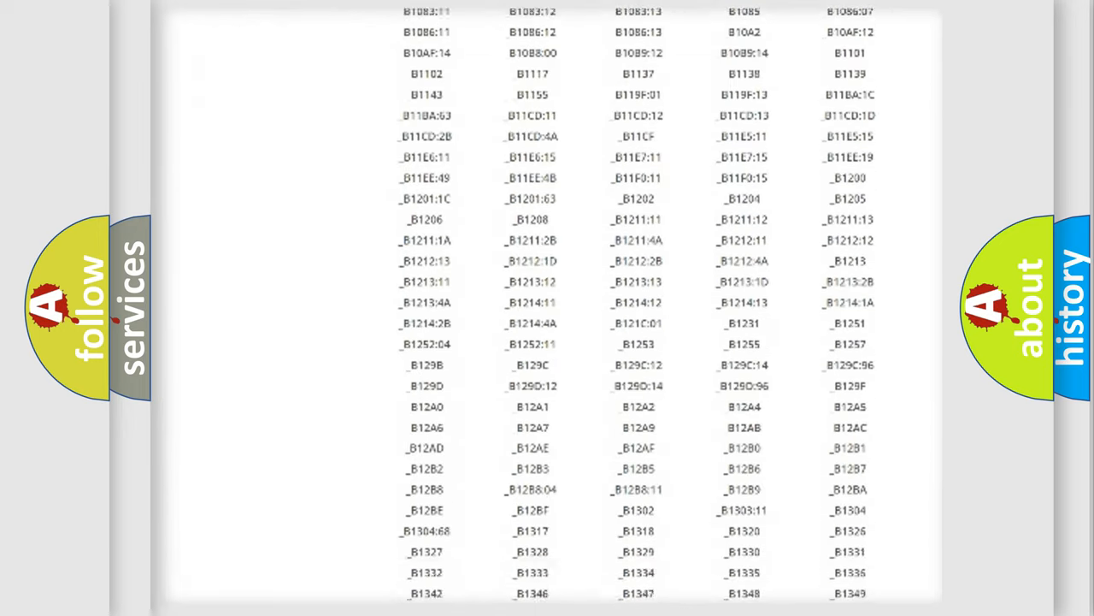
pyautogui.scroll(-3)
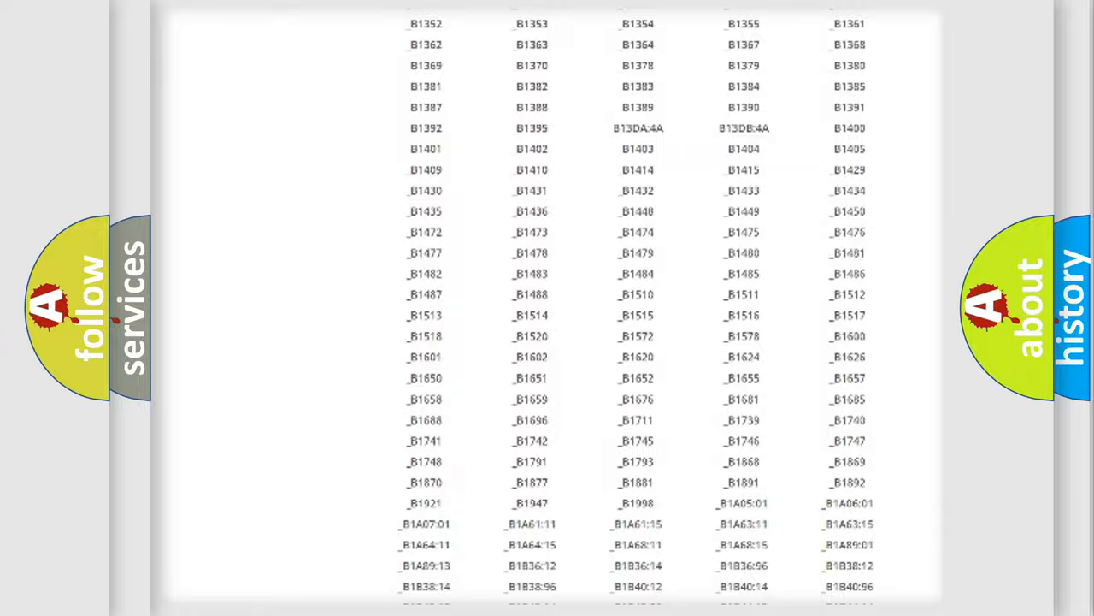